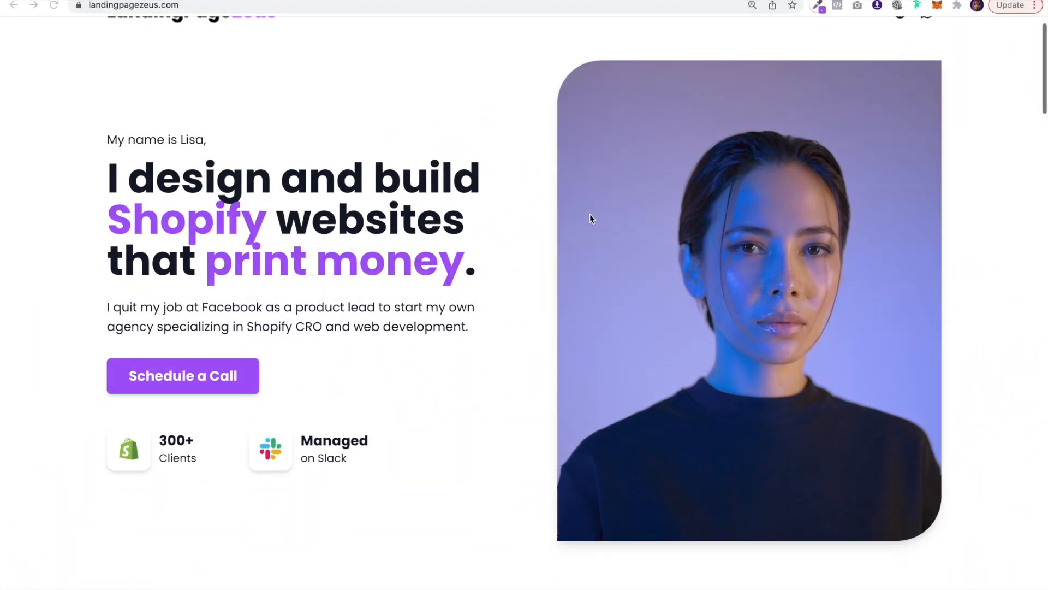
# Scroll down through the reference site's current page
pyautogui.scroll(-3)
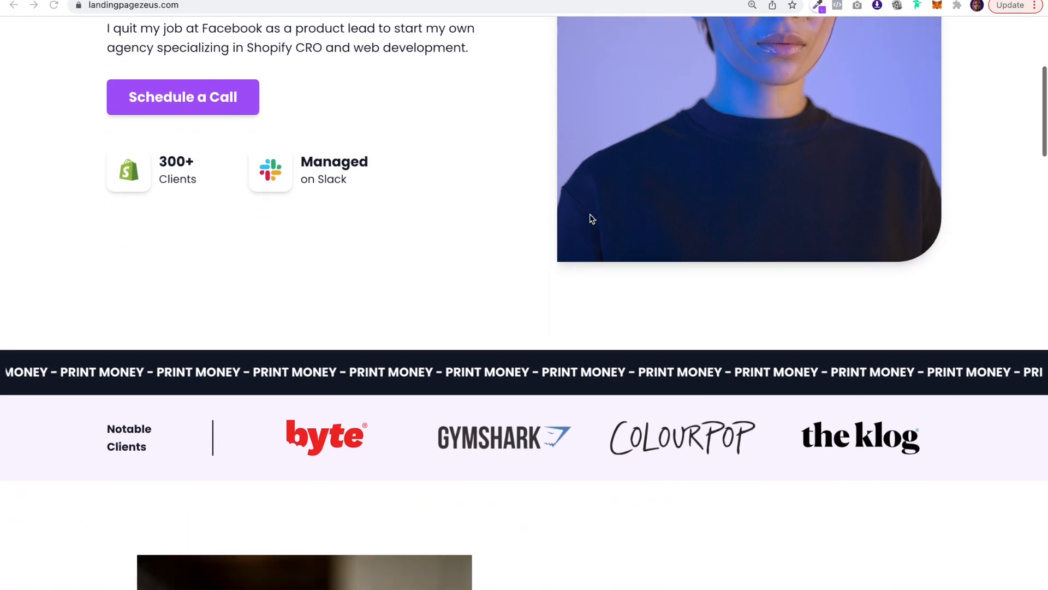
pyautogui.scroll(-3)
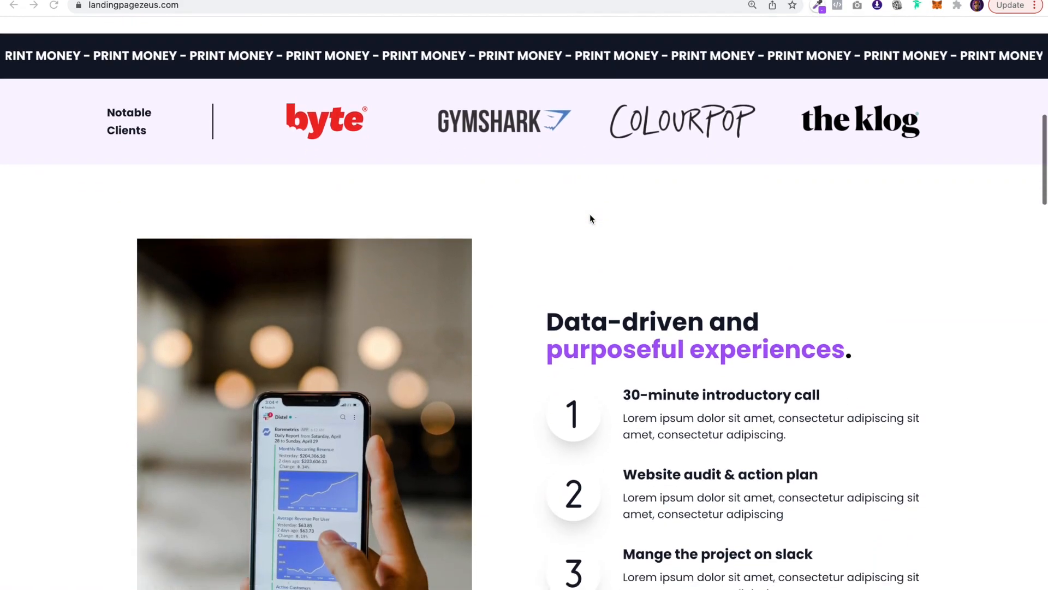
pyautogui.scroll(-3)
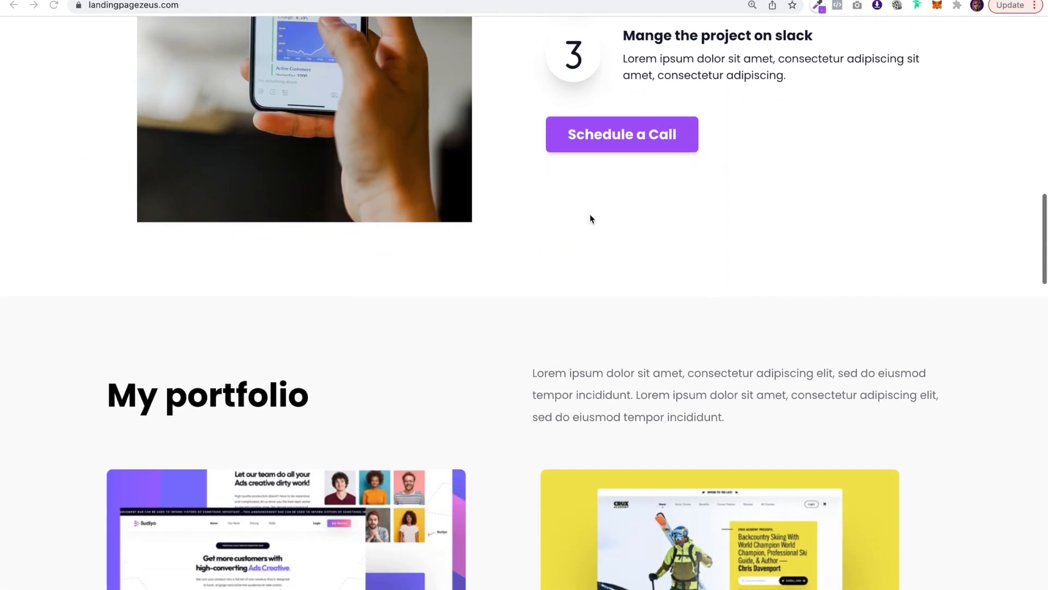
pyautogui.scroll(-3)
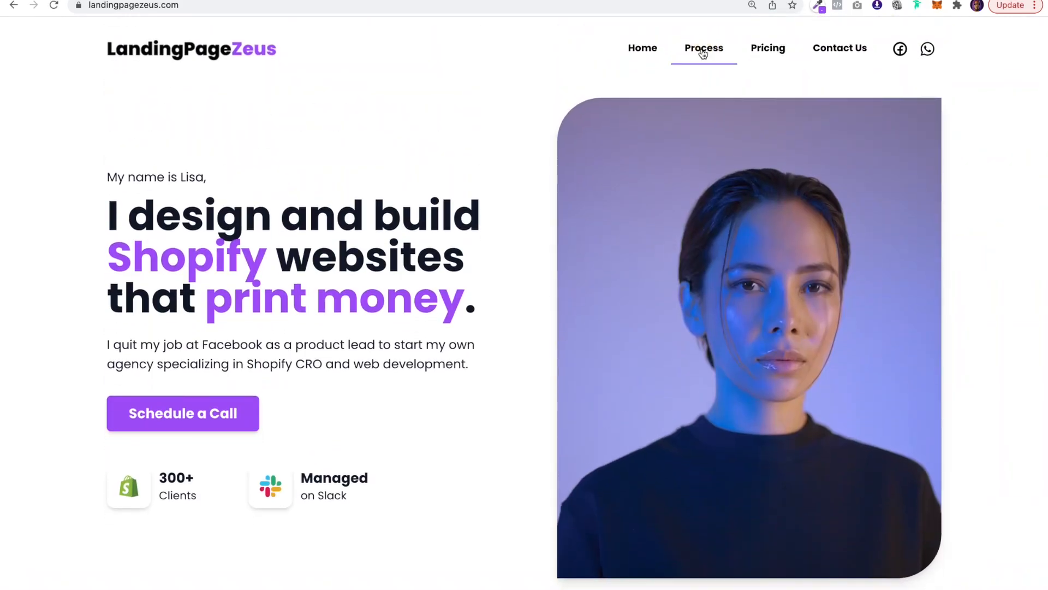
# Go to the site's Process page and scroll through its six simple process steps
pyautogui.click(704, 47)
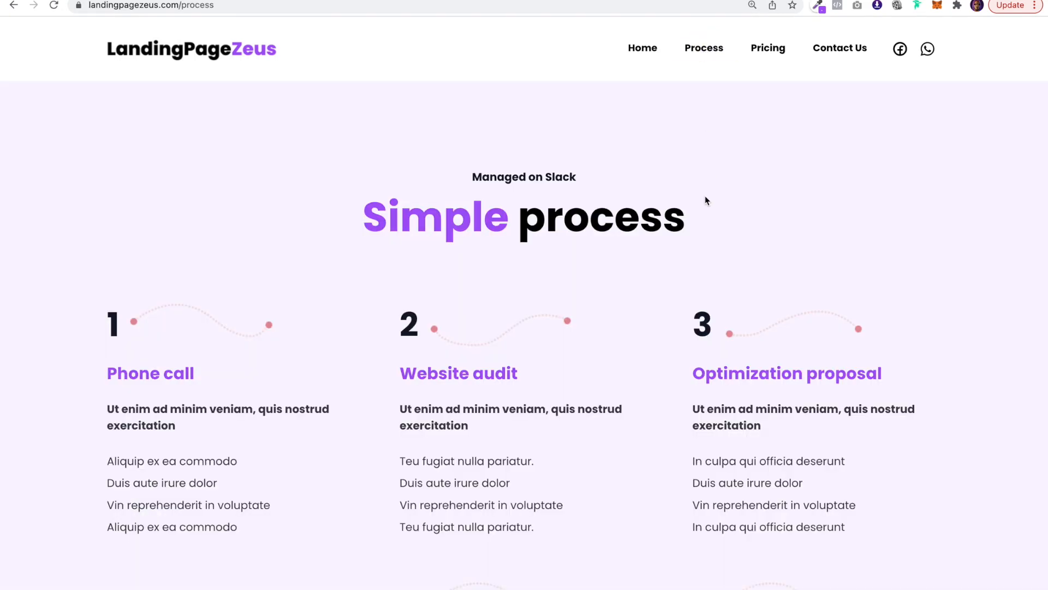
pyautogui.scroll(-3)
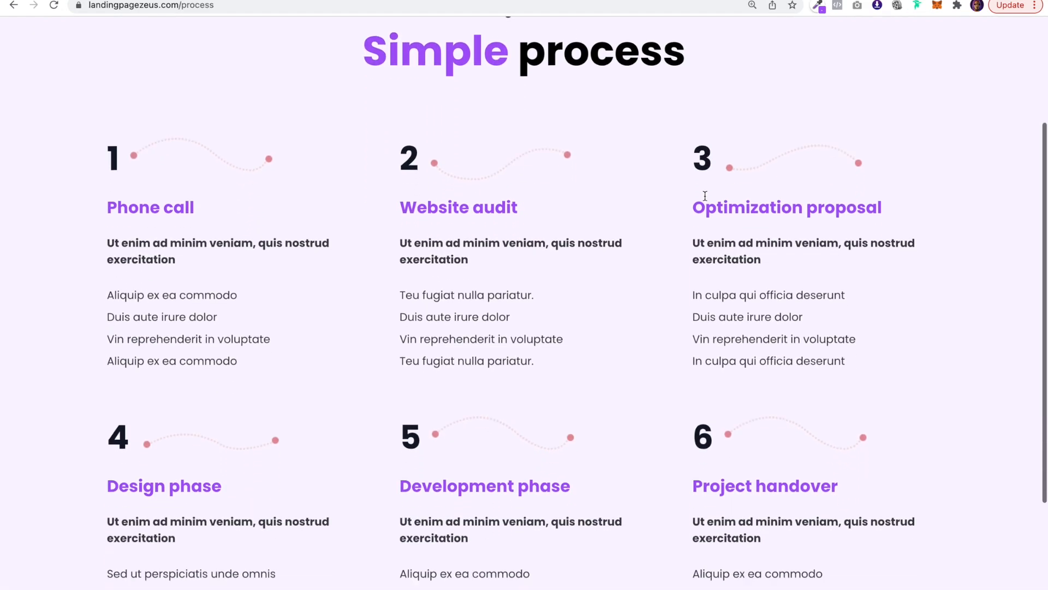
pyautogui.scroll(-3)
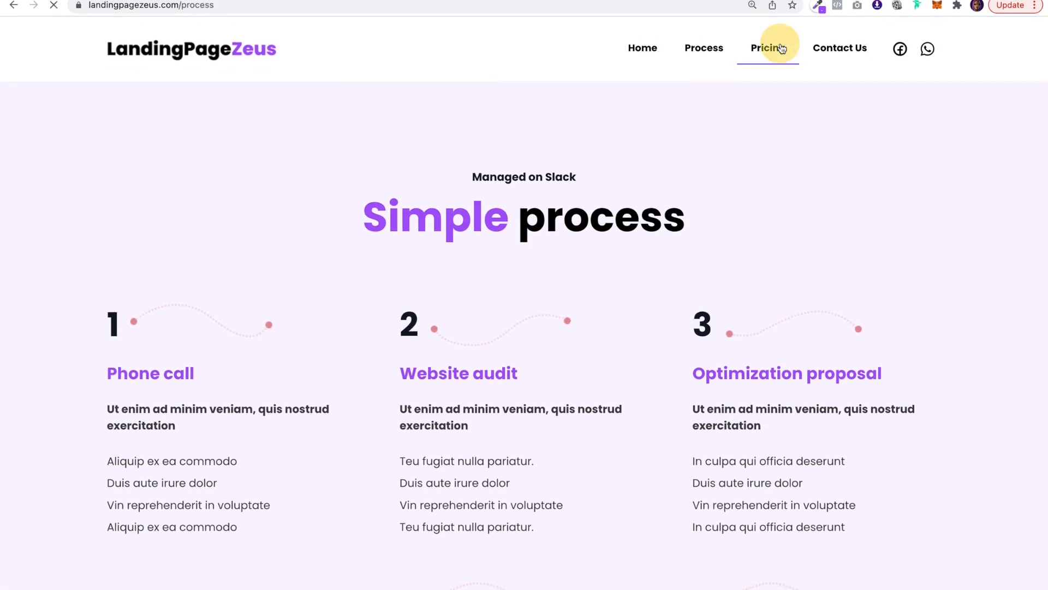
# Go to the Pricing page and review the Page, Pro and CRO plans and questions section
pyautogui.click(767, 47)
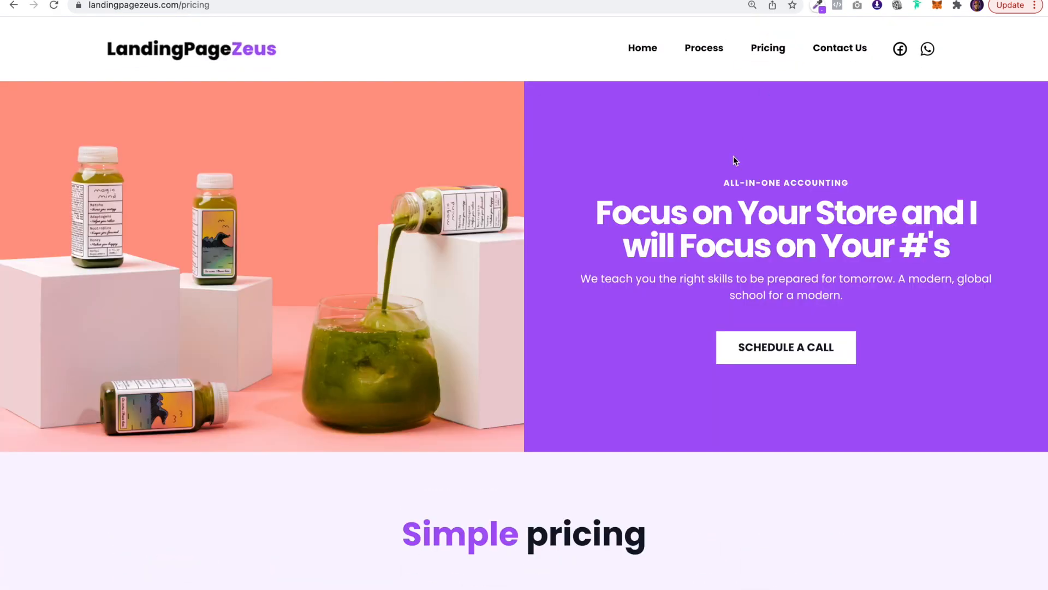
pyautogui.scroll(-3)
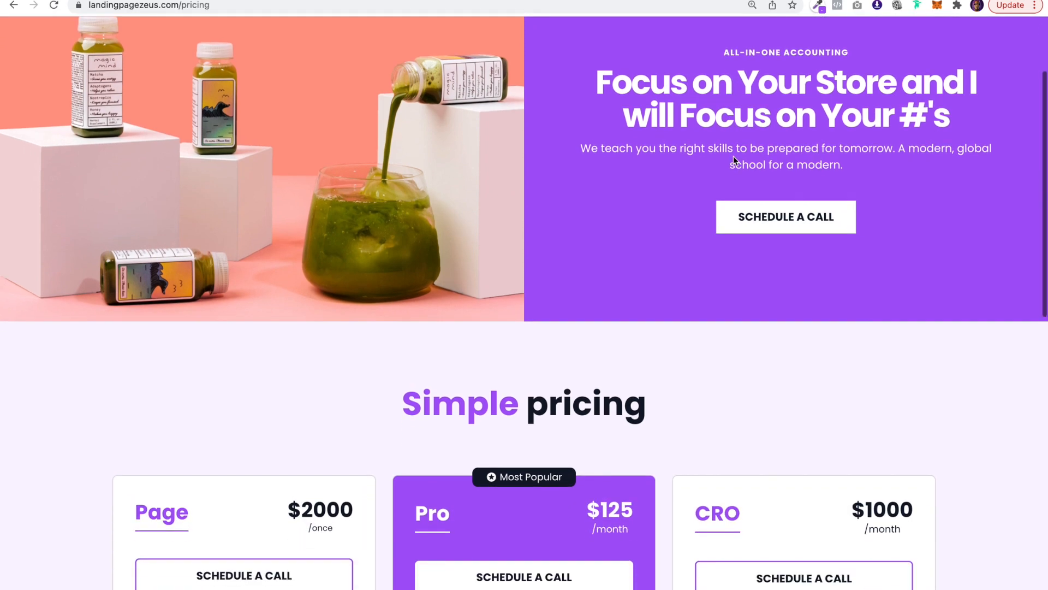
pyautogui.scroll(-3)
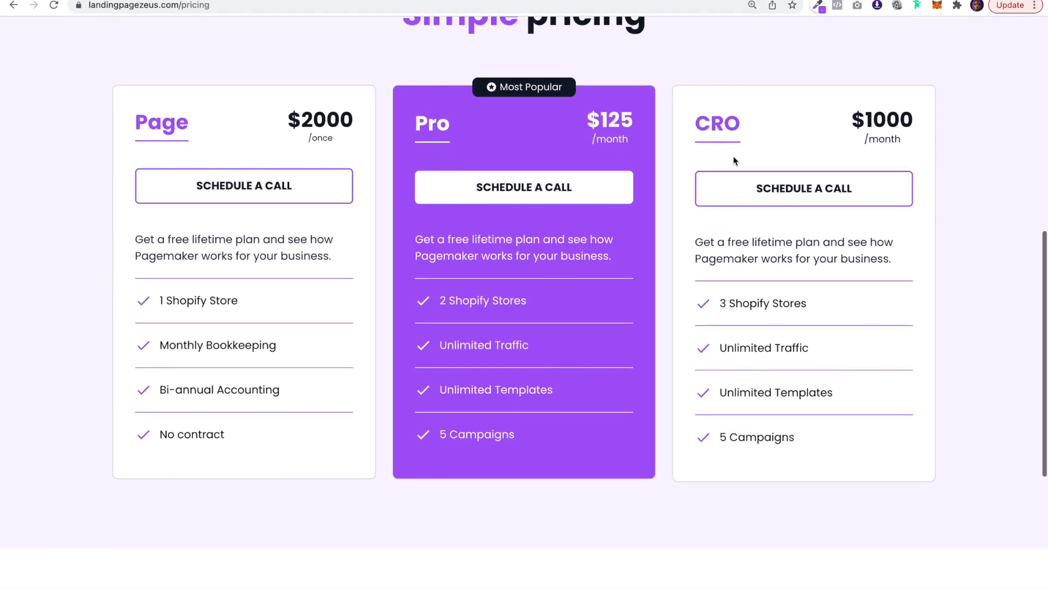
pyautogui.scroll(-3)
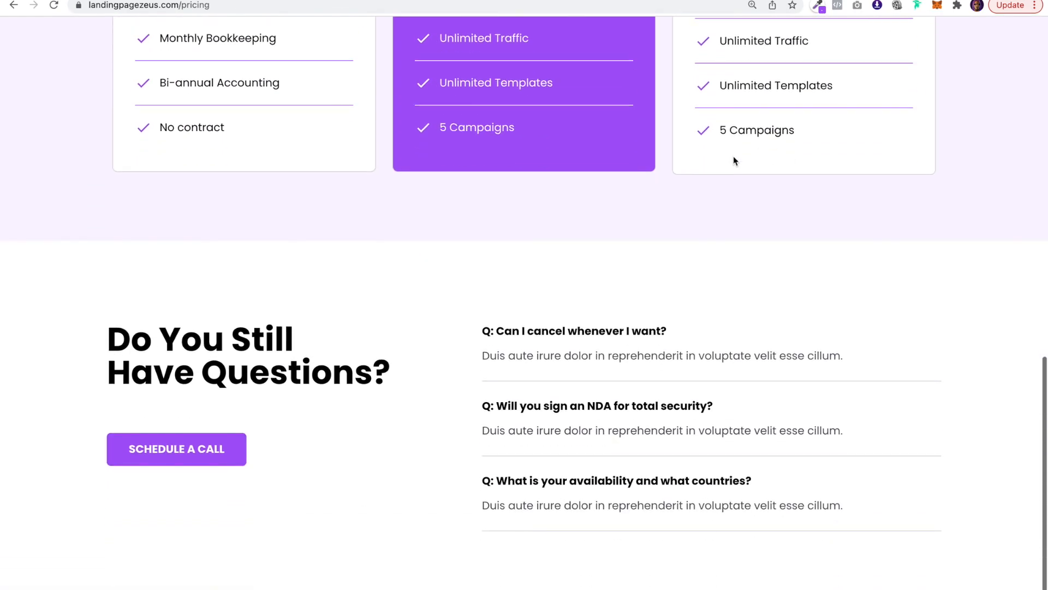
pyautogui.scroll(3)
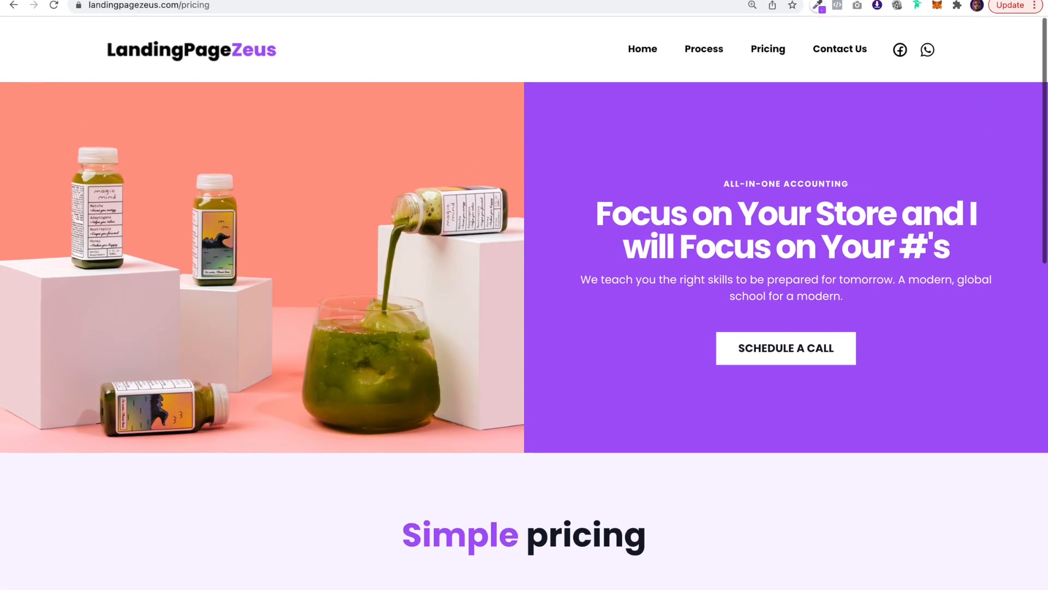
# Go to the Contact Us page and scroll through its customer reviews
pyautogui.click(839, 48)
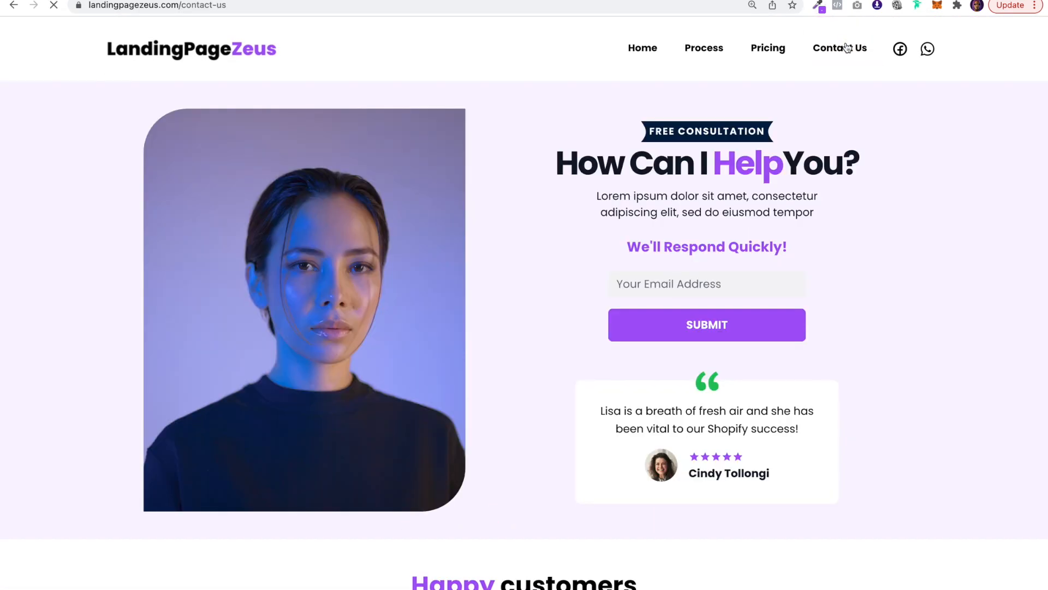
pyautogui.scroll(-3)
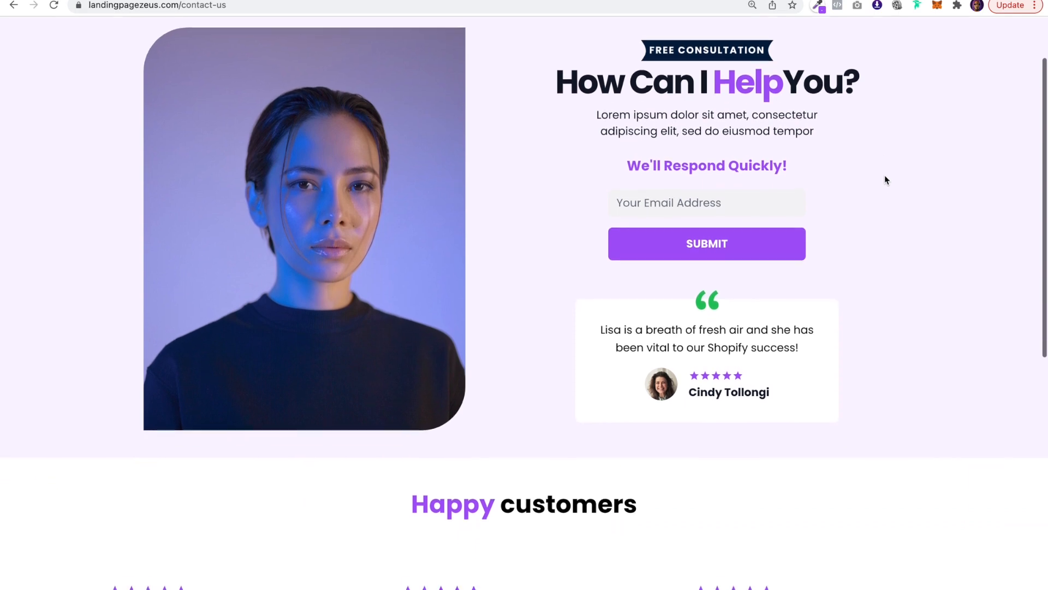
pyautogui.scroll(-3)
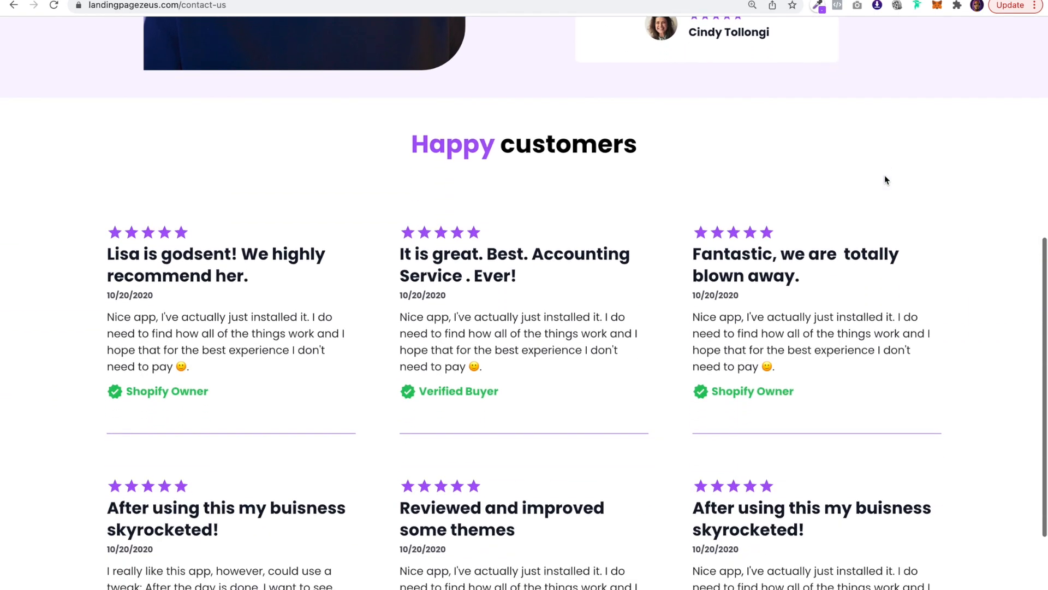
pyautogui.scroll(-3)
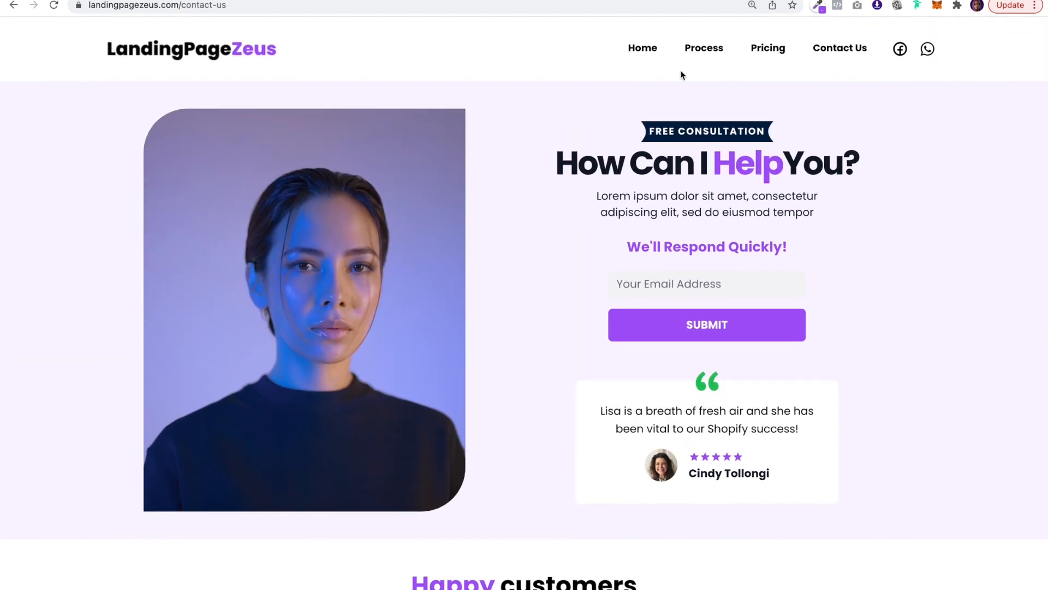
# Return to the LandingPageZeus home page
pyautogui.click(641, 47)
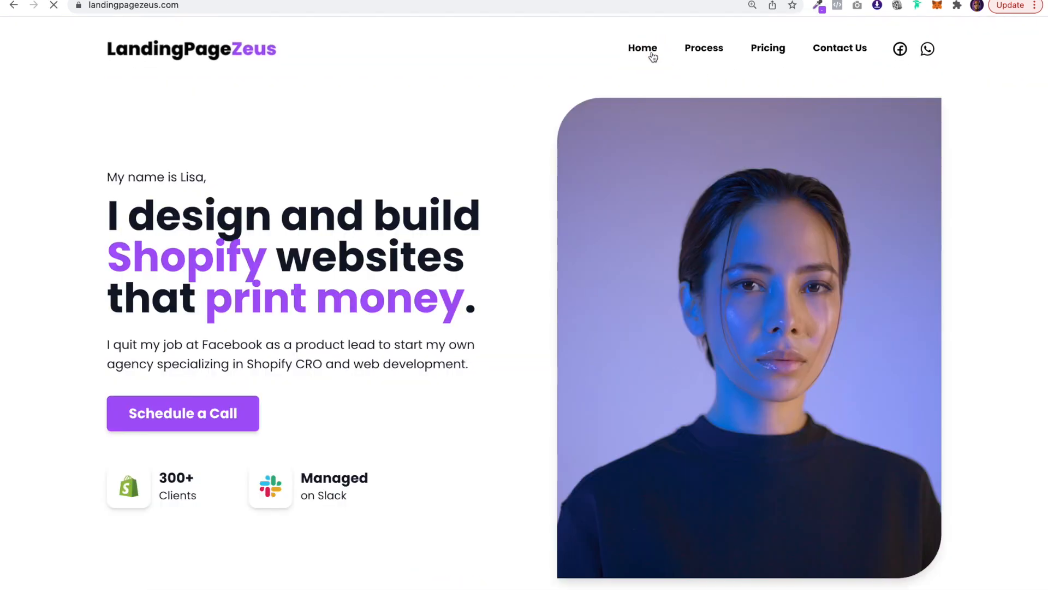
pyautogui.scroll(-3)
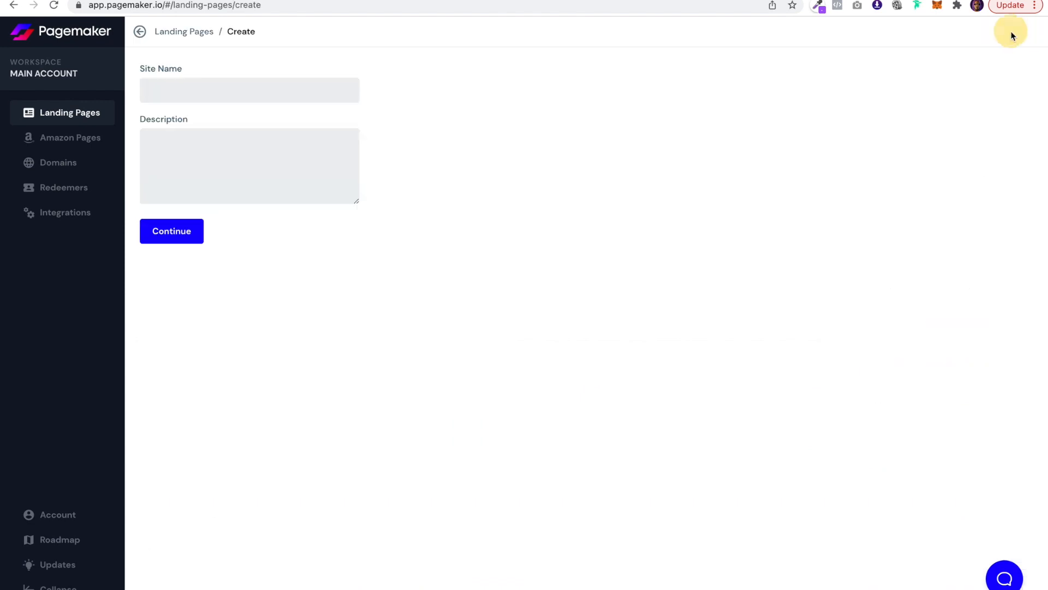
# Create a new landing-page site named New Project, landing on its analytics overview
pyautogui.write('New P')
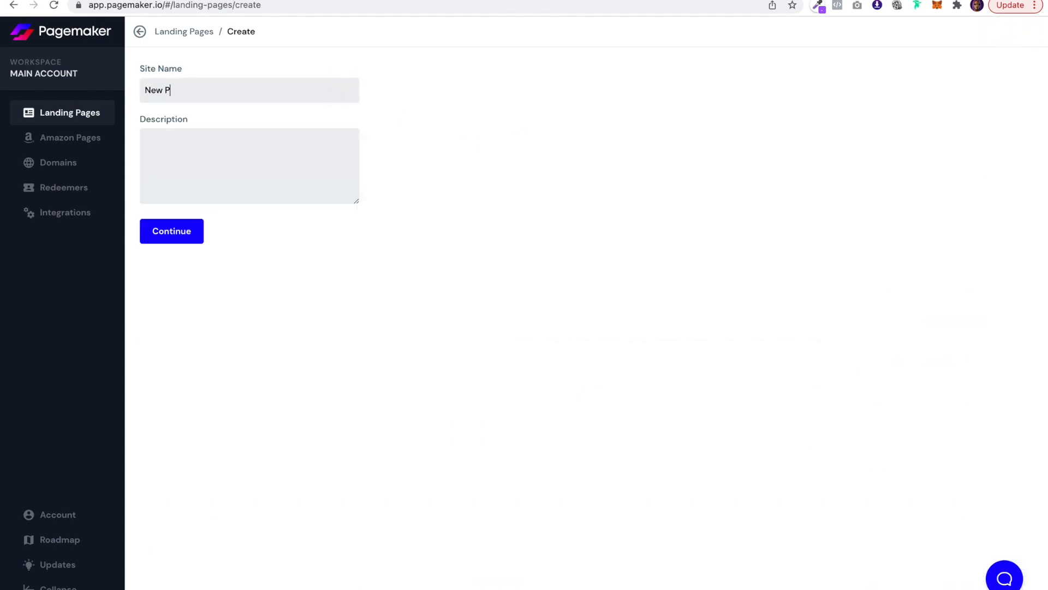
pyautogui.click(172, 230)
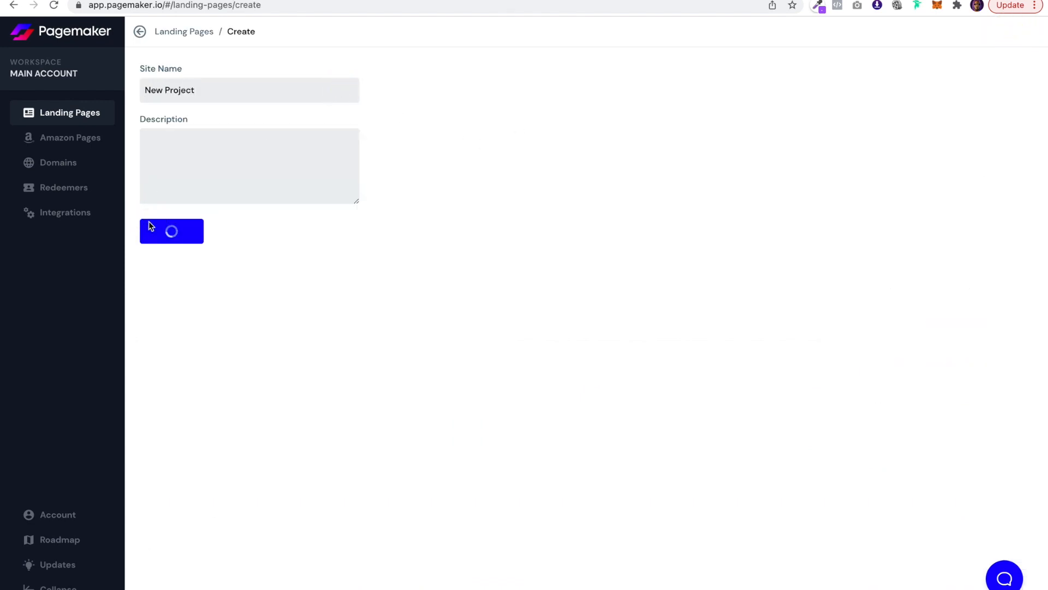
pyautogui.click(172, 230)
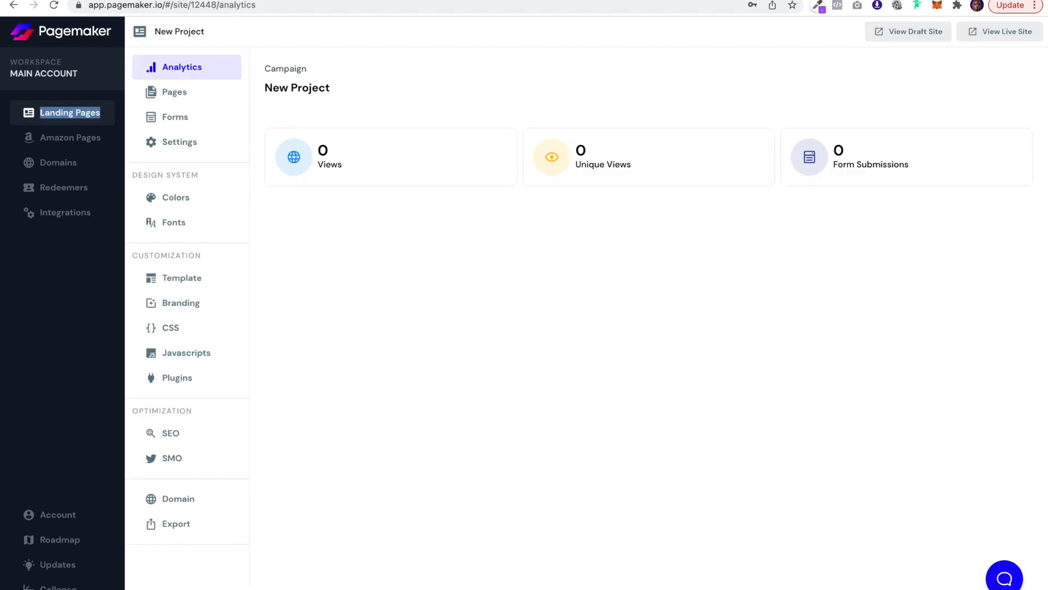
# Add a second page named about us with slug about-us to New Project
pyautogui.click(174, 92)
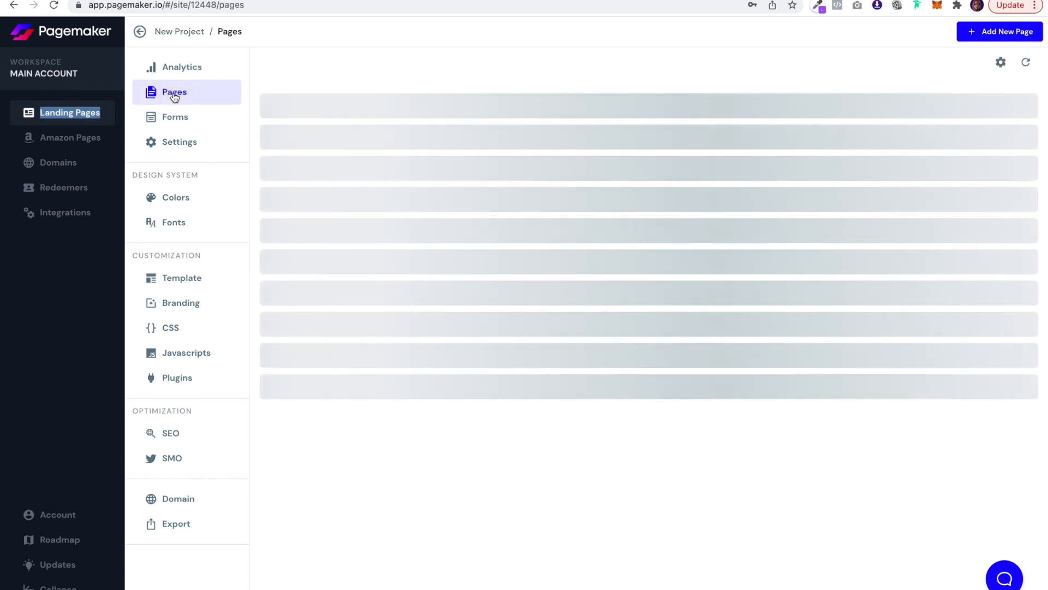
pyautogui.click(173, 92)
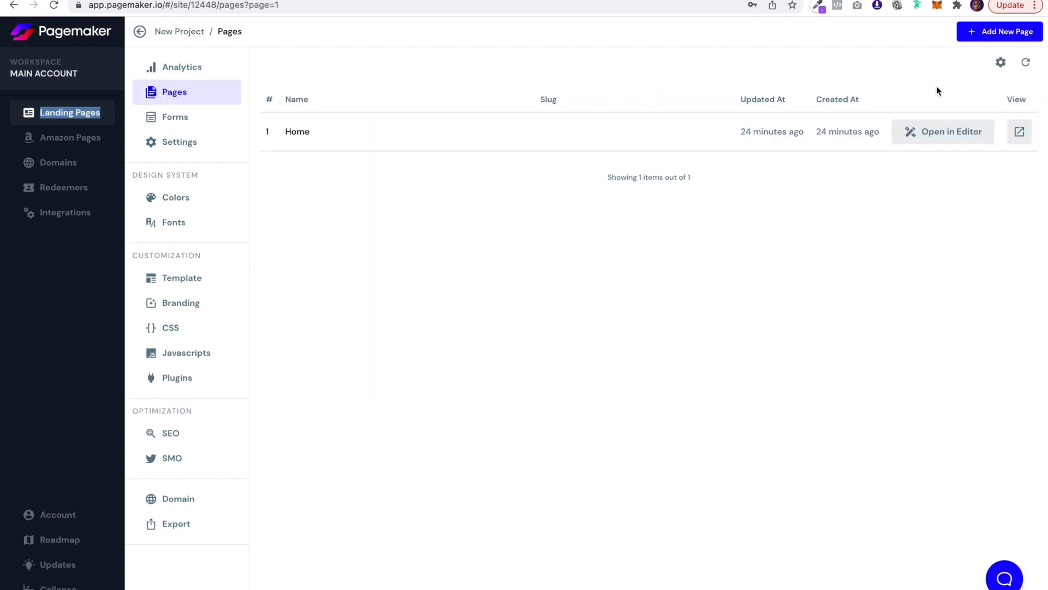
pyautogui.click(1000, 32)
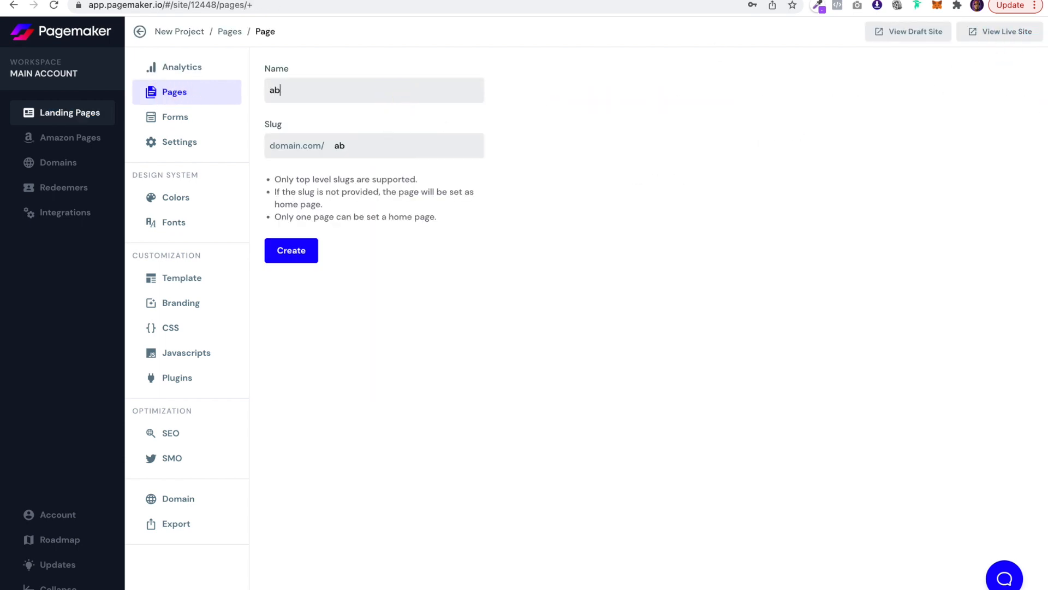
pyautogui.click(291, 251)
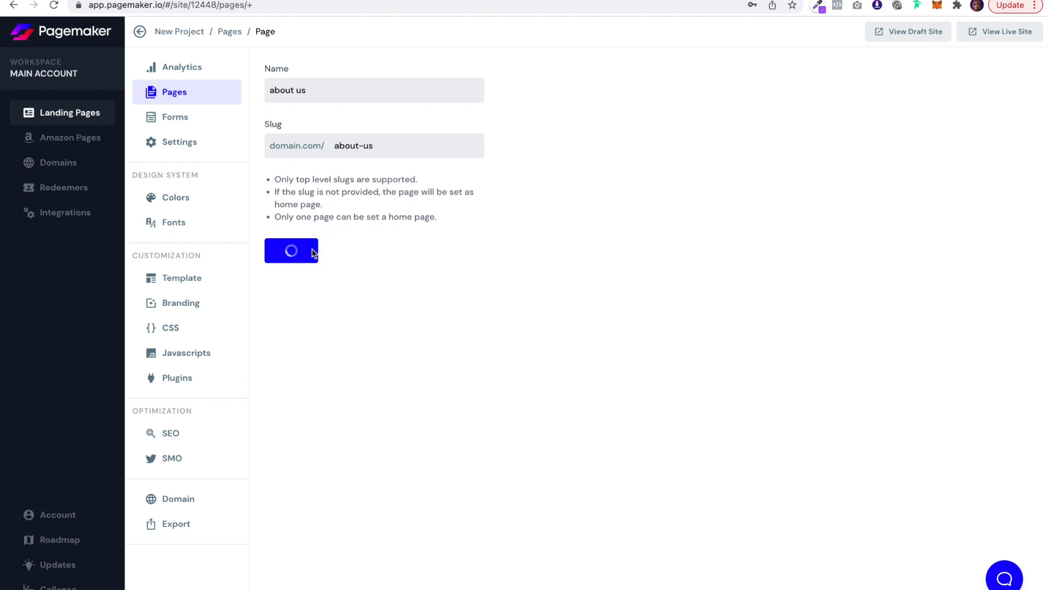
pyautogui.click(291, 250)
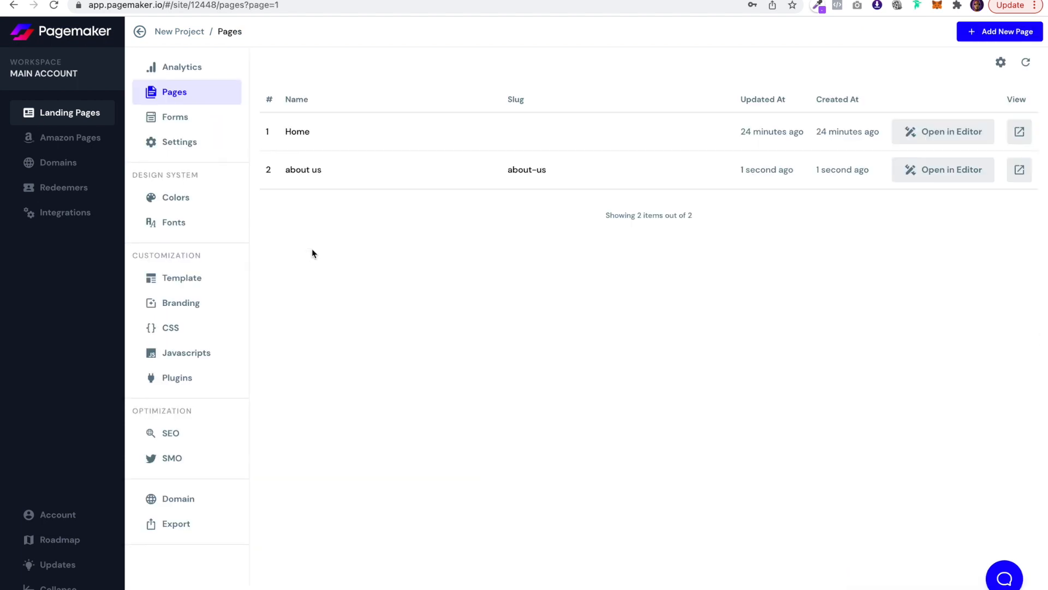
# View the about us page's settings showing its name and about-us slug
pyautogui.doubleClick(526, 169)
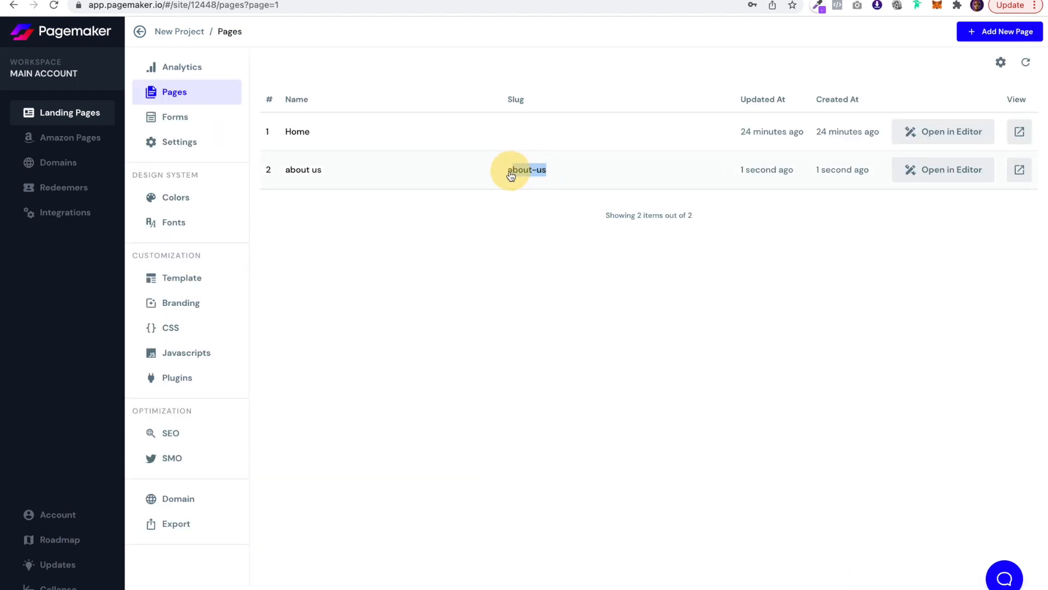
pyautogui.click(525, 170)
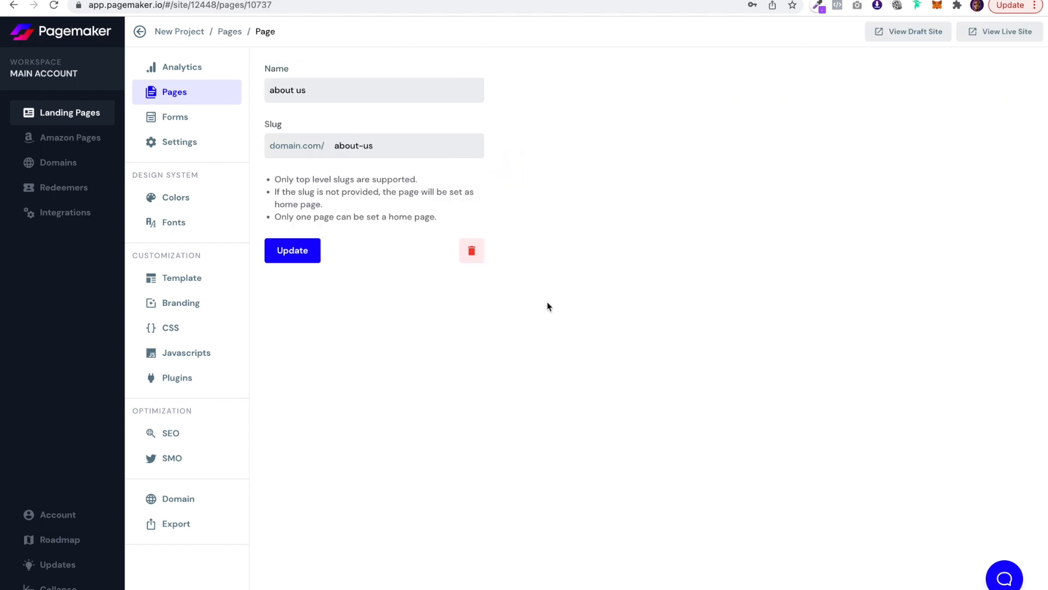
pyautogui.moveTo(666, 330)
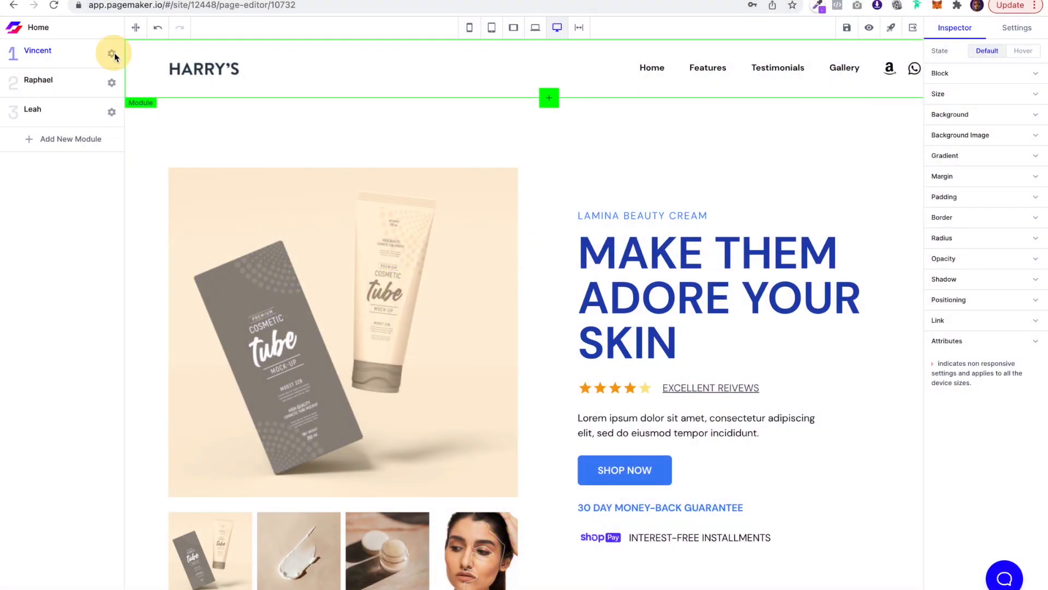
# Save the Home page's header module as a global module named Navigation - Harrys
pyautogui.click(111, 55)
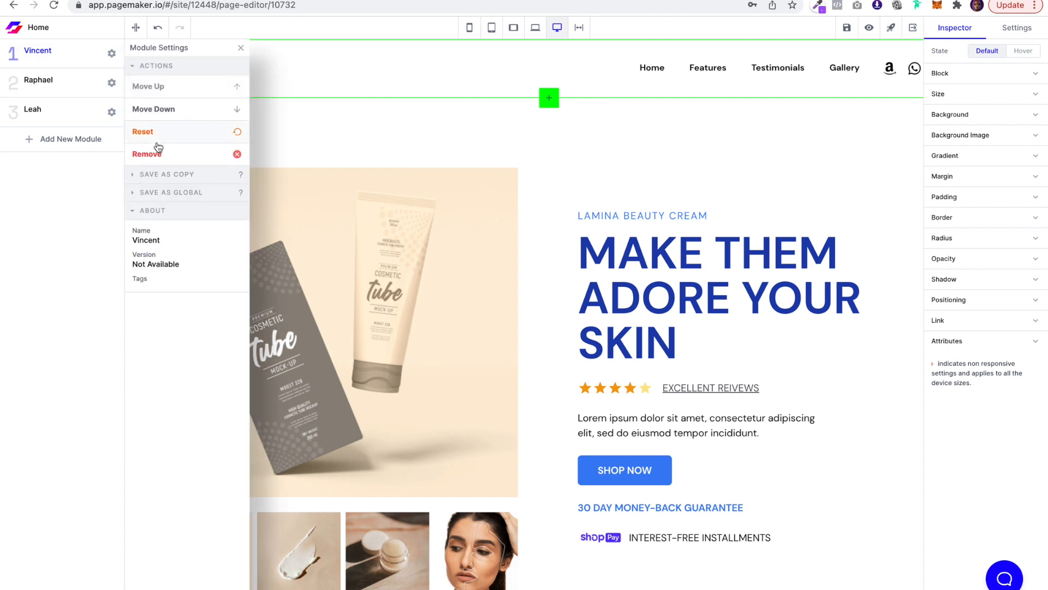
pyautogui.click(171, 192)
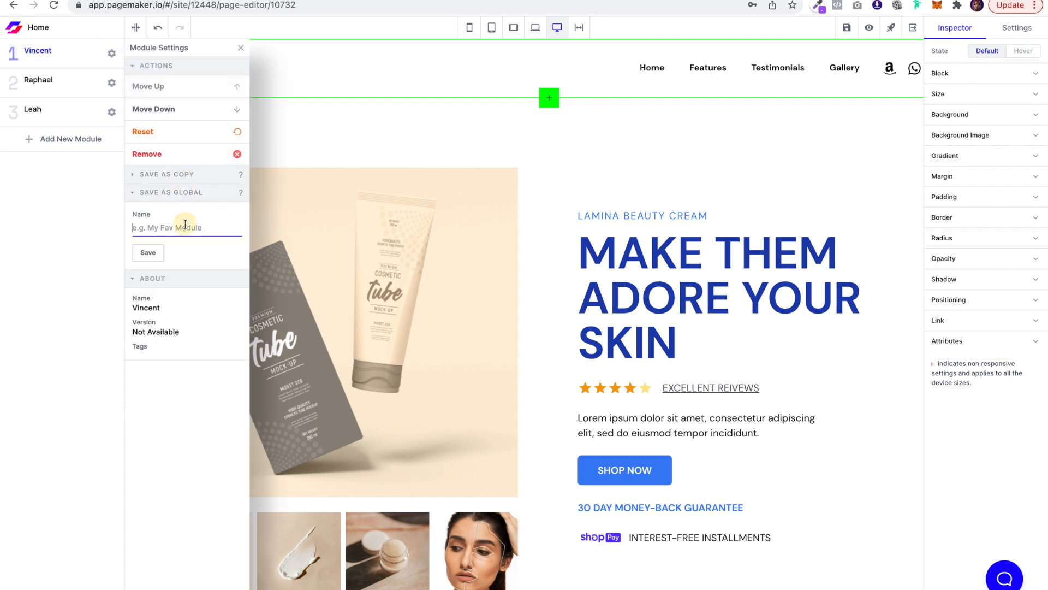
pyautogui.write('Navid')
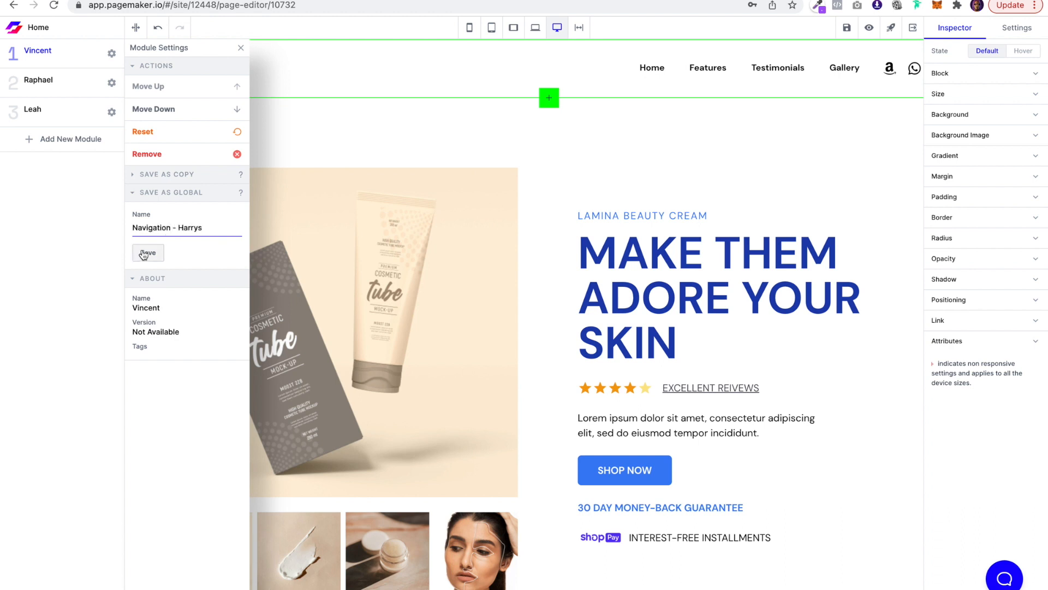
pyautogui.click(147, 253)
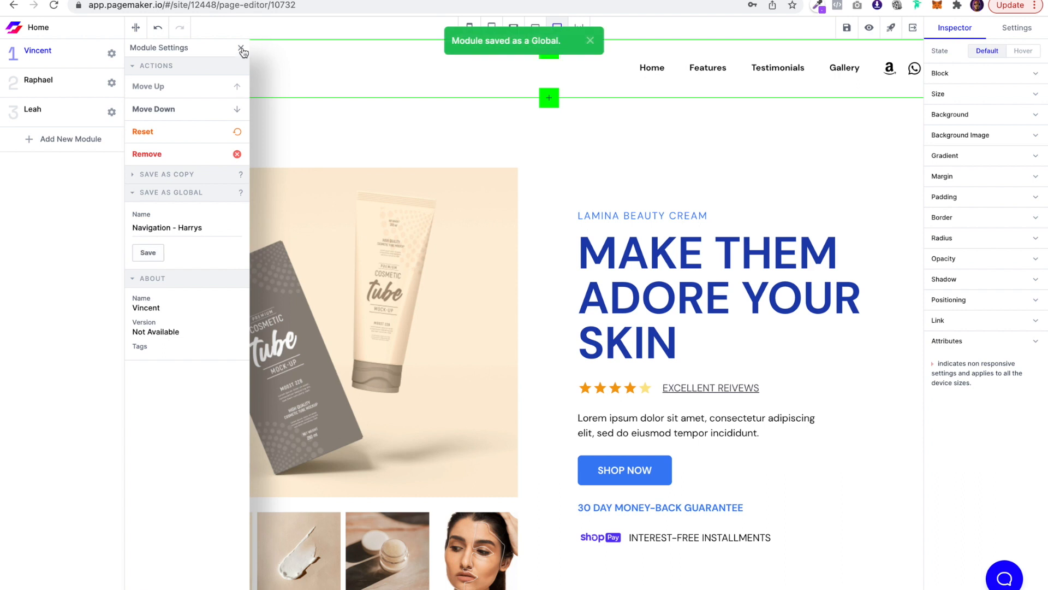
pyautogui.click(242, 48)
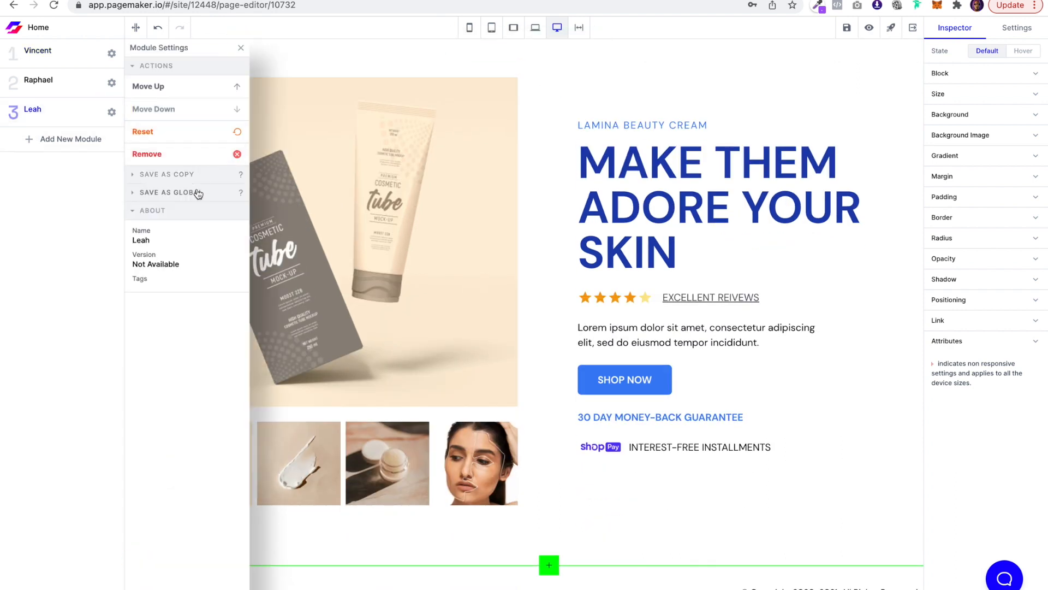
# Save the footer module as a global module named Footer - harrys
pyautogui.click(168, 192)
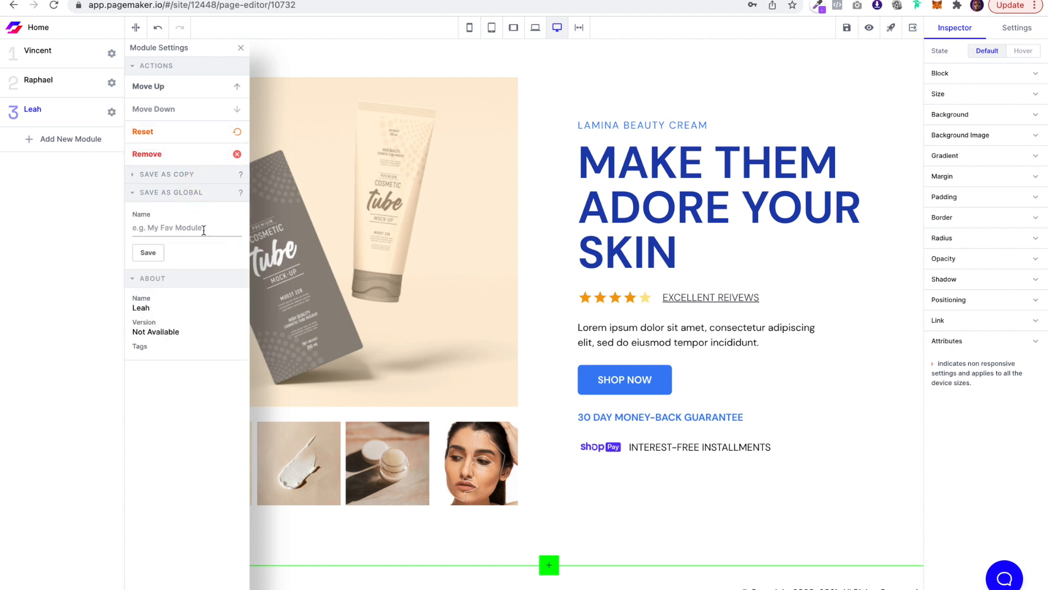
pyautogui.write('Footer - h')
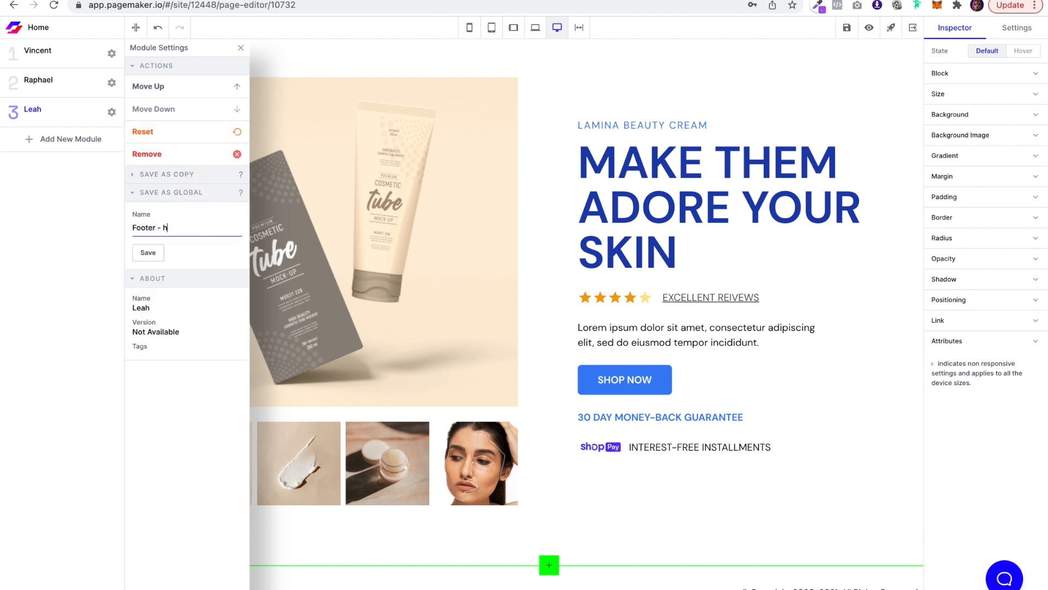
pyautogui.write('arrys')
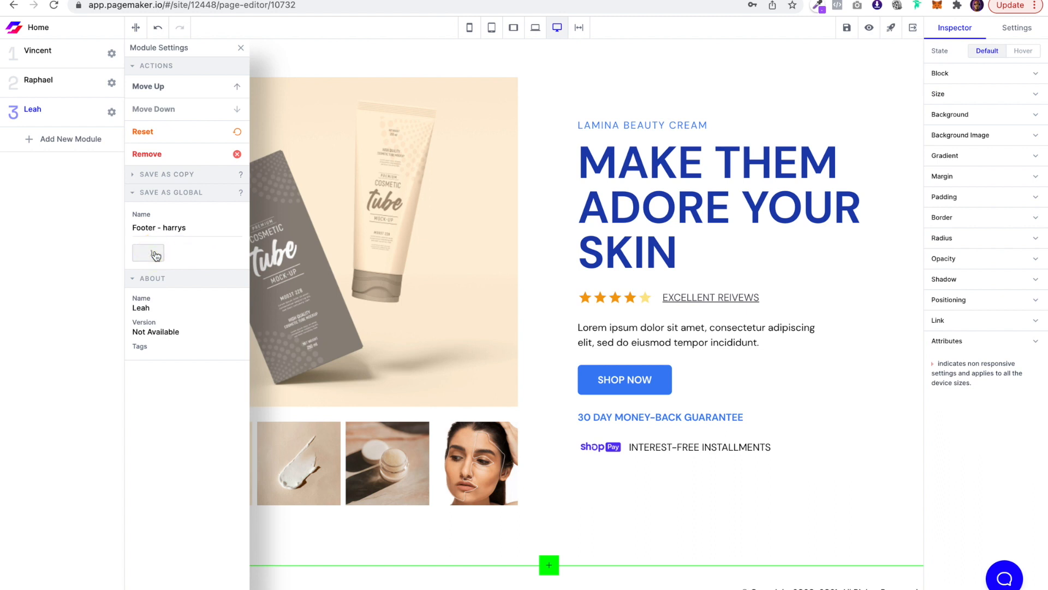
pyautogui.click(147, 252)
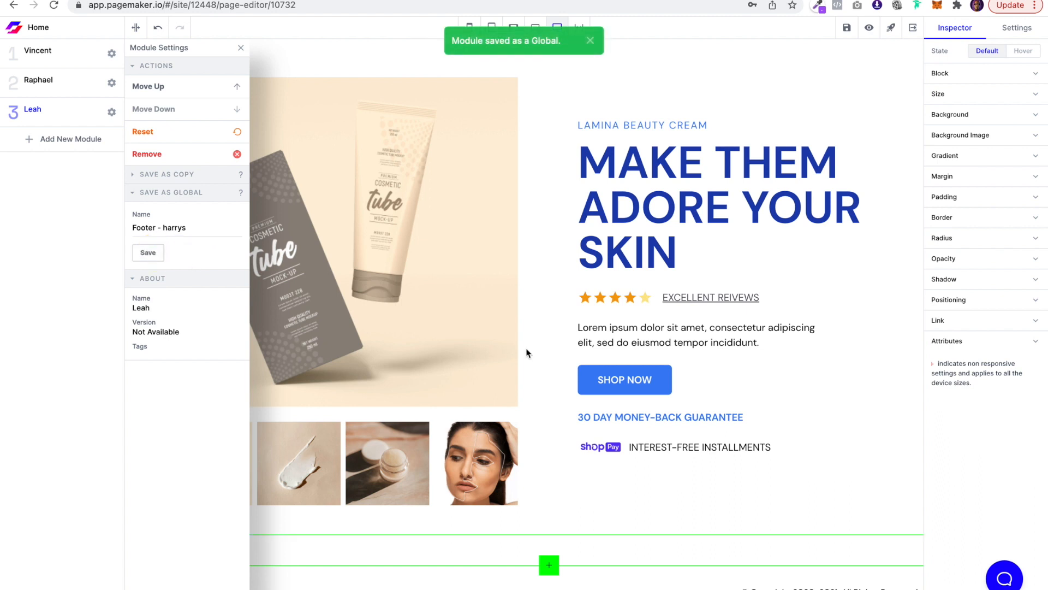